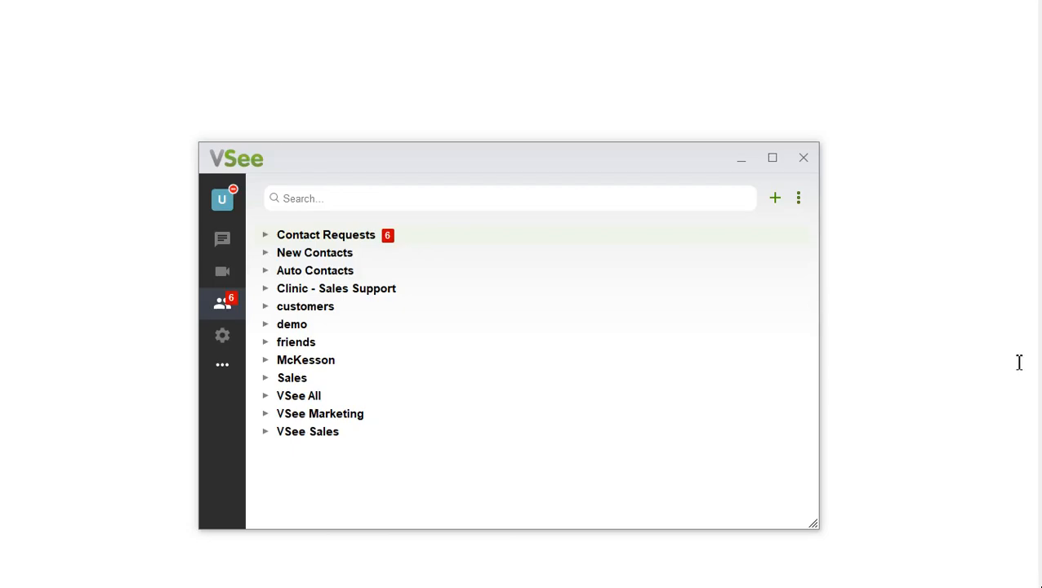
mouse_move(1004, 362)
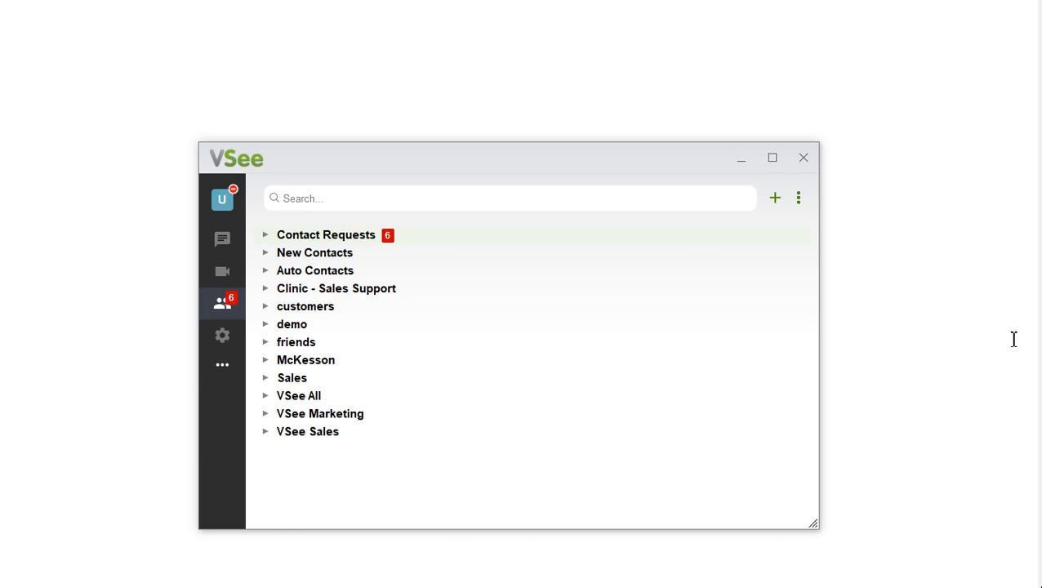
mouse_move(934, 315)
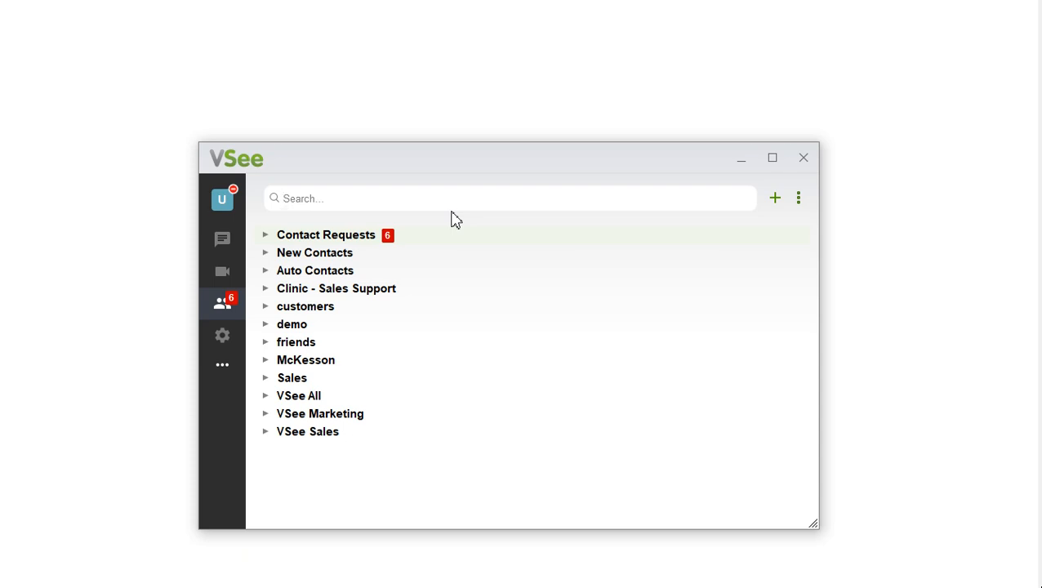
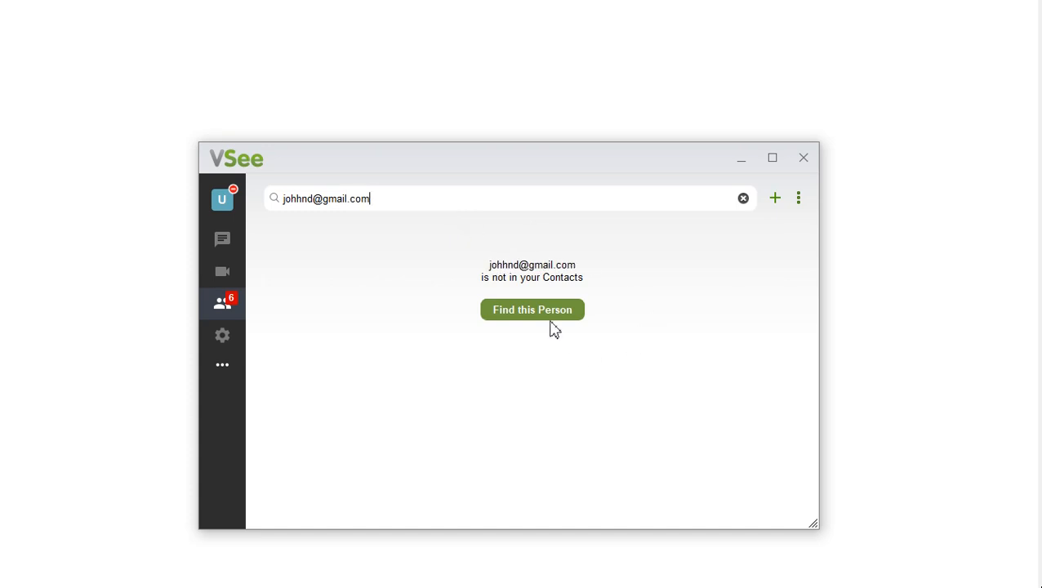
Step: Search for the gmail.com address, send it an email invitation and dismiss the confirmation
left_click(531, 310)
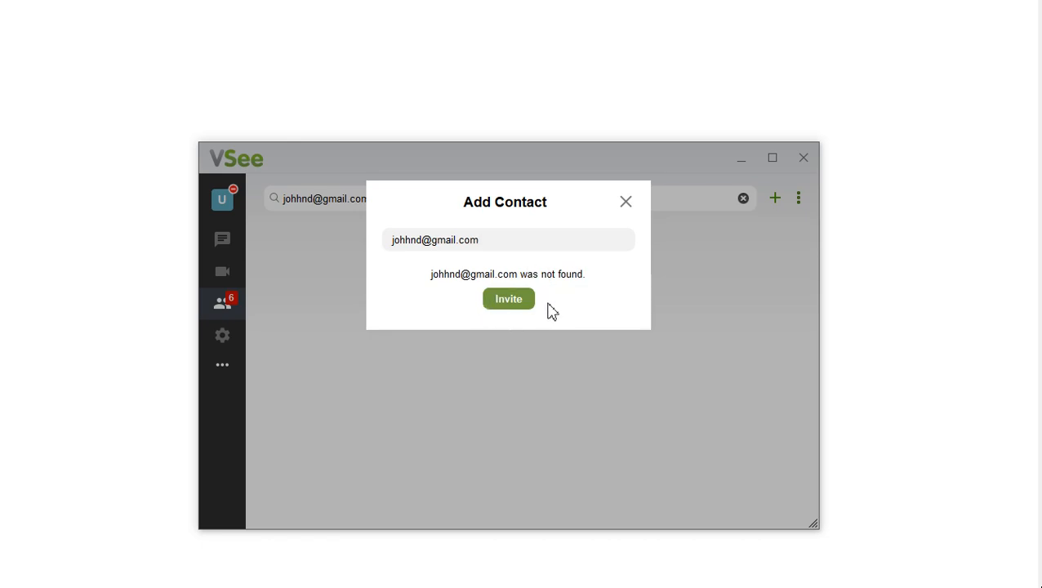
left_click(508, 298)
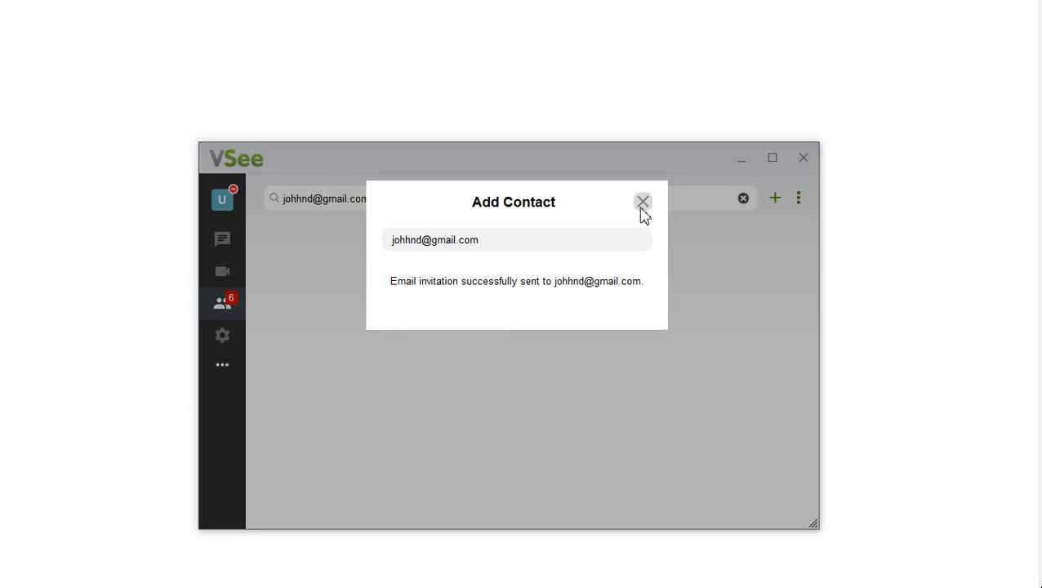
left_click(642, 202)
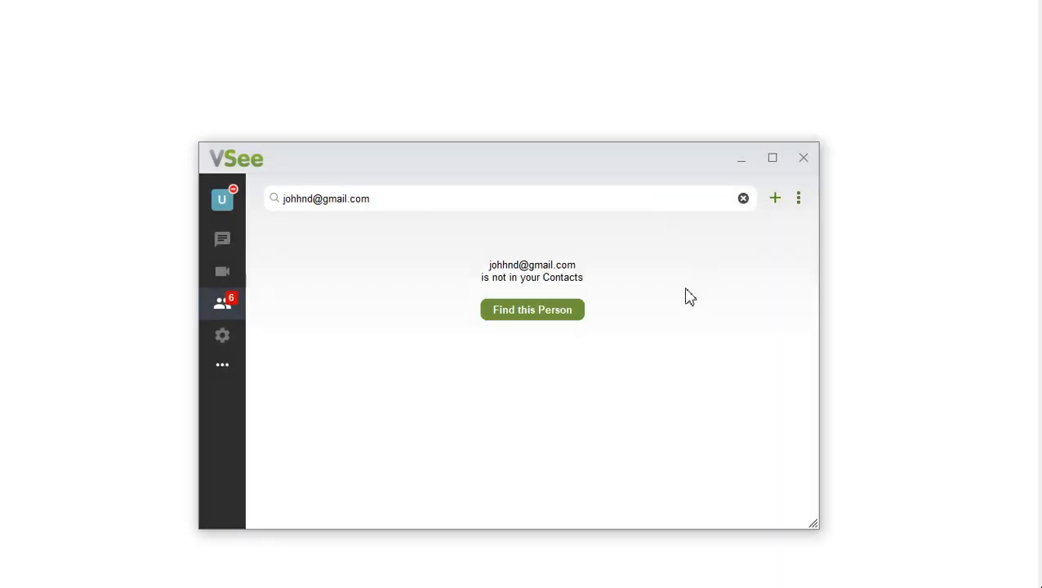
Step: From the + add-contacts menu, choose Invite or Import Contacts
left_click(773, 198)
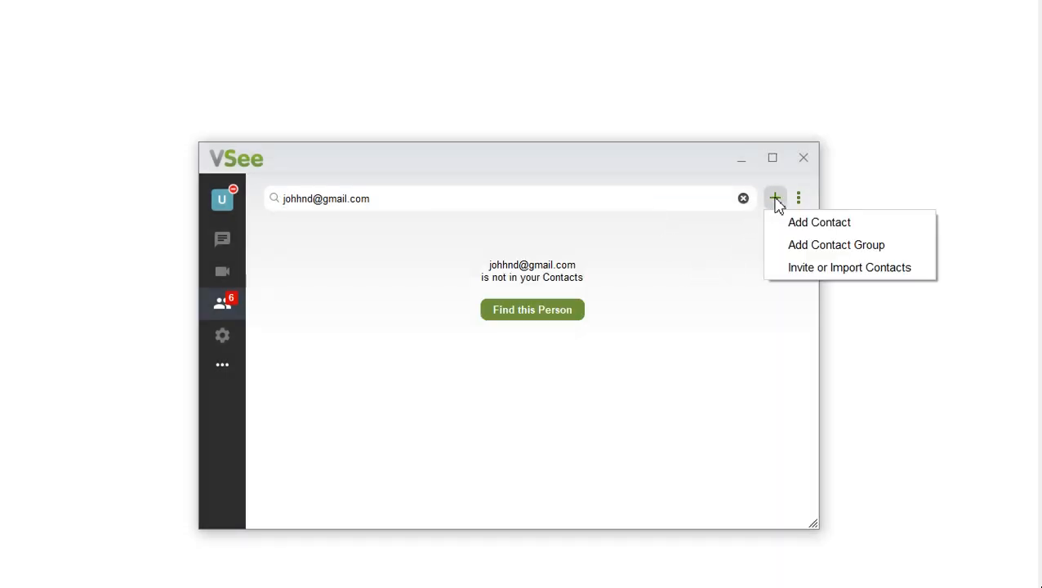
mouse_move(811, 275)
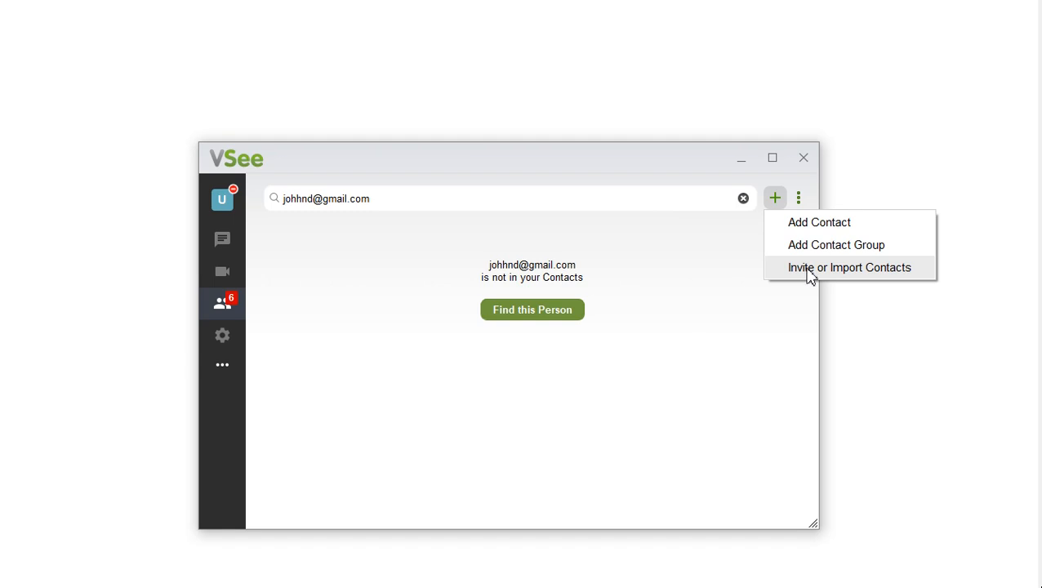
left_click(849, 267)
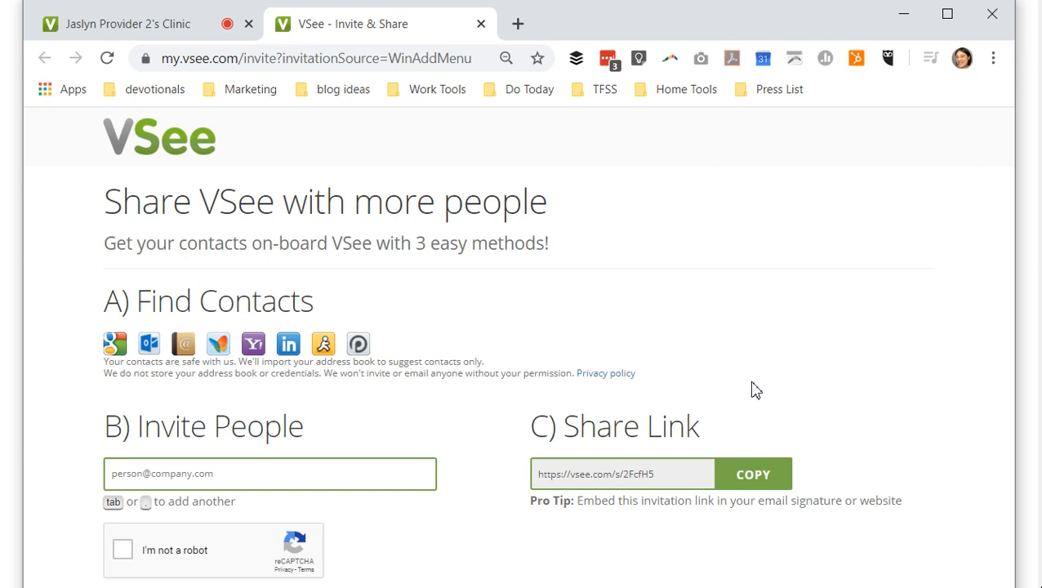
Step: View the VSee Invite & Share page with its Invite People field and Share Link box
left_click(187, 474)
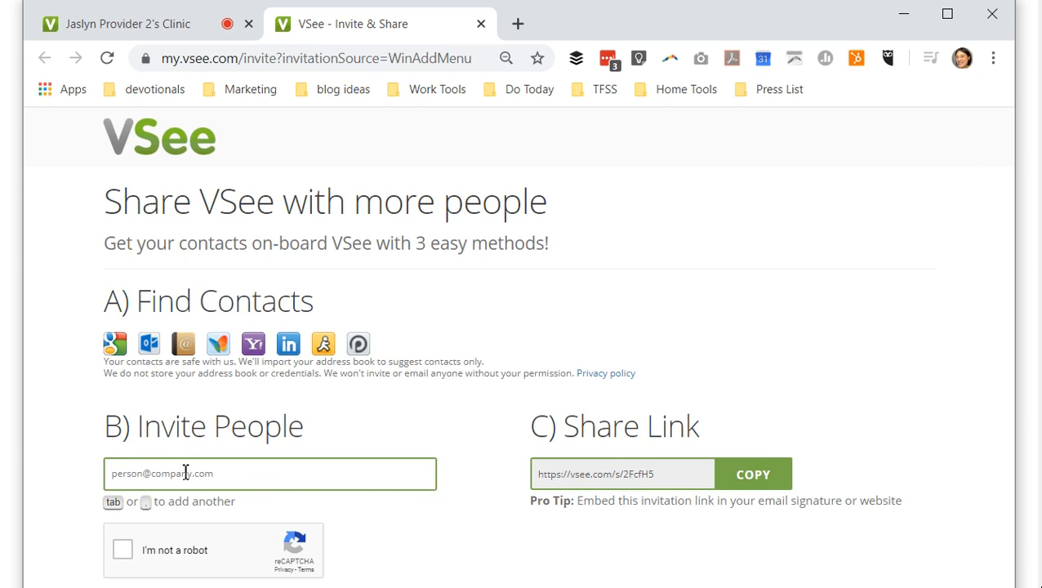
mouse_move(340, 532)
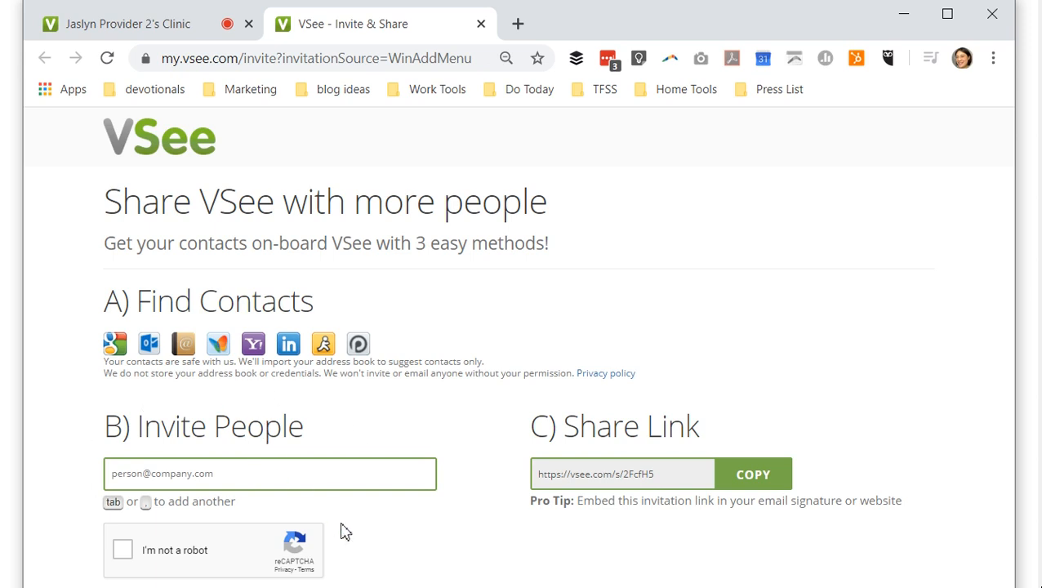